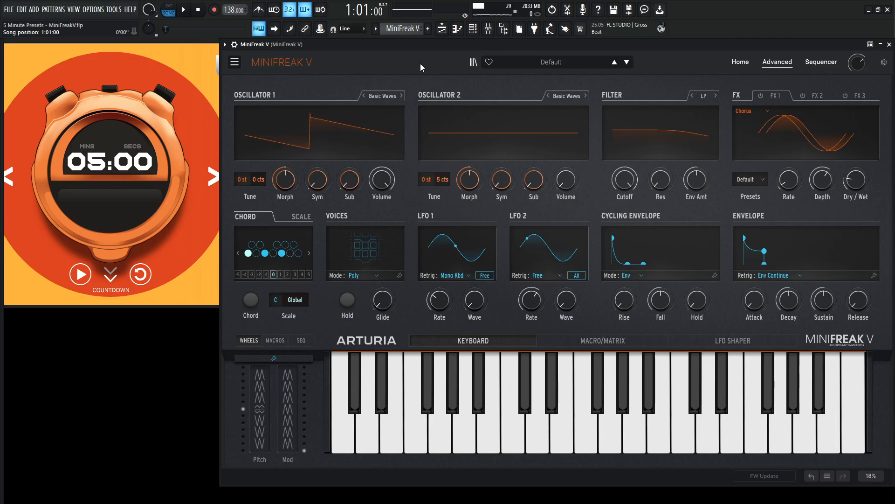
pyautogui.moveTo(234, 61)
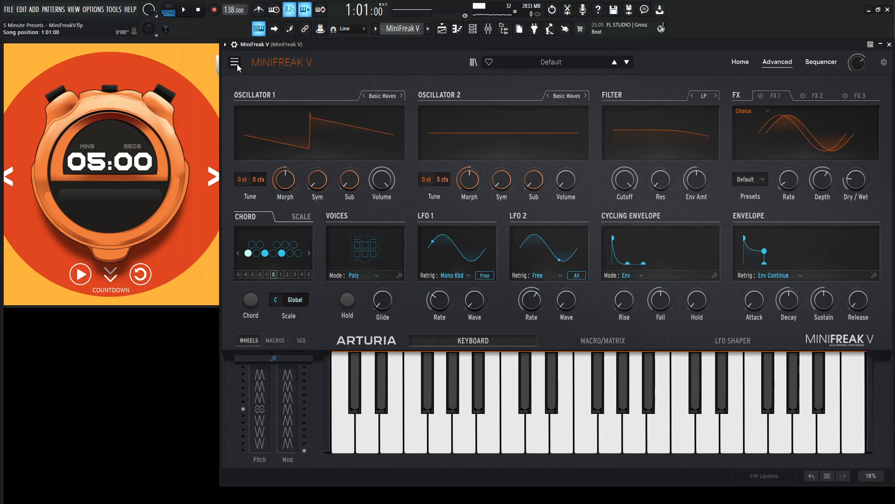
# Switch Oscillator 1 to KarplusStr and tune it down 12 semitones with its decay adjusted
pyautogui.click(81, 275)
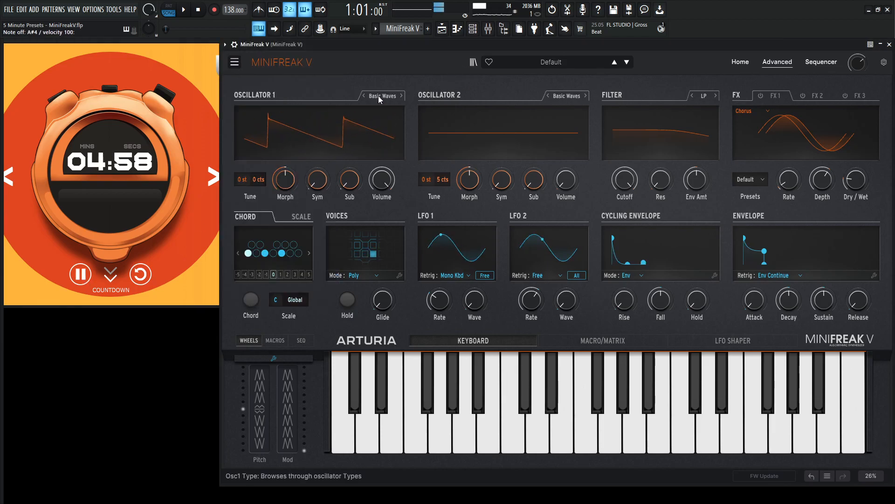
pyautogui.click(381, 95)
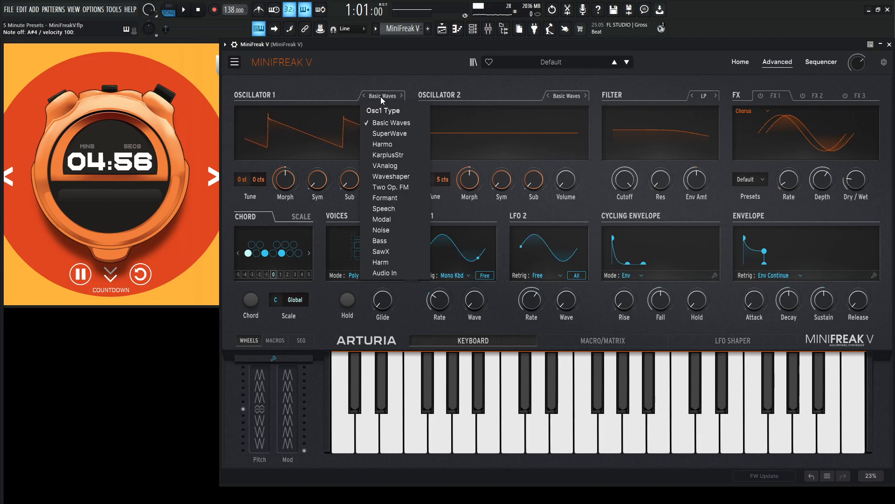
pyautogui.click(388, 155)
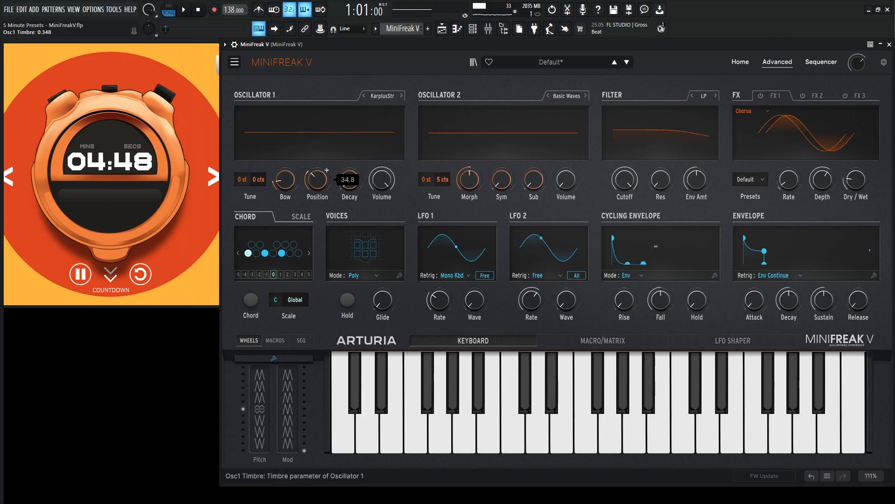
pyautogui.moveTo(349, 179); pyautogui.dragTo(349, 205)
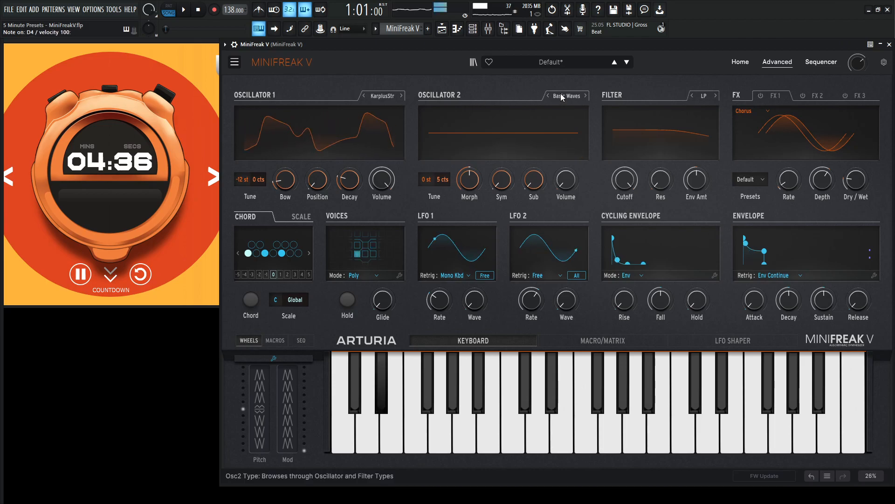
# Select SuperWave as Oscillator 2's type and tweak its knobs
pyautogui.click(566, 95)
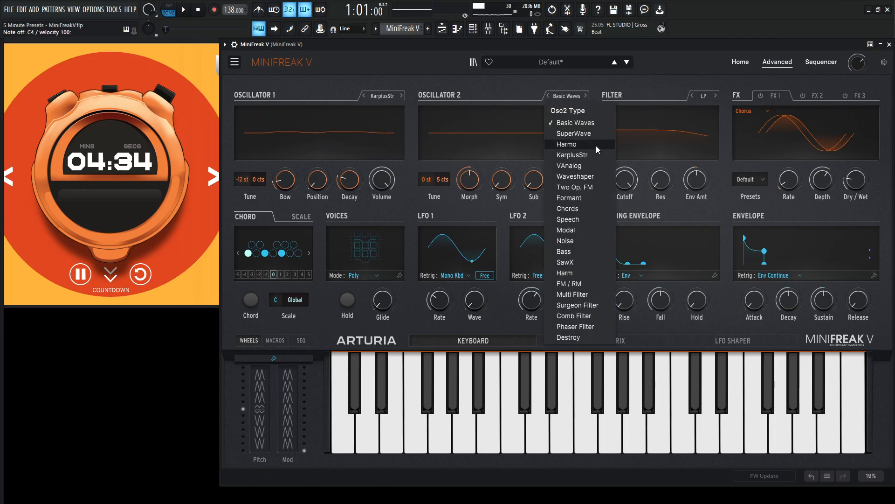
pyautogui.click(574, 133)
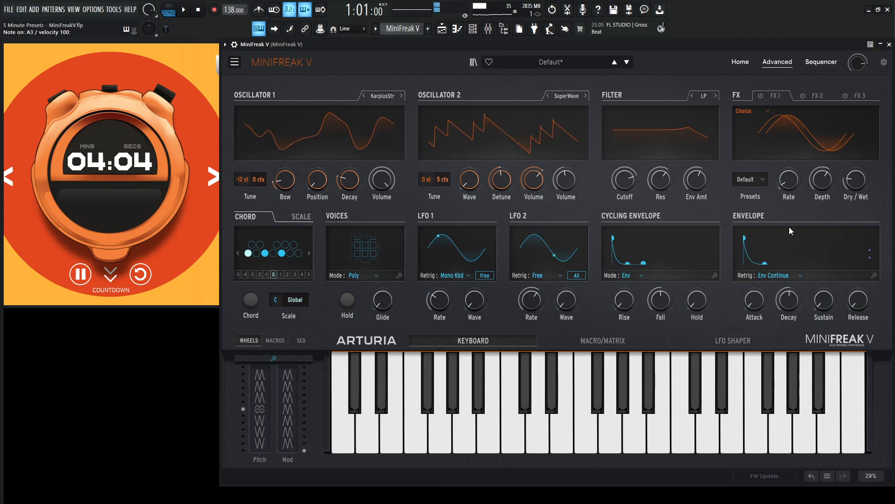
# Enable Arp mode with Random order over Oct2, then go back to the Advanced page
pyautogui.click(821, 62)
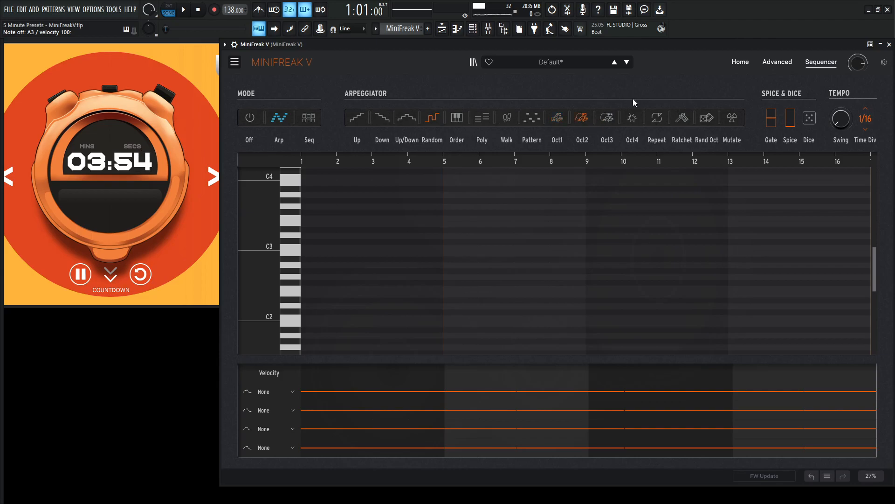
pyautogui.moveTo(568, 125)
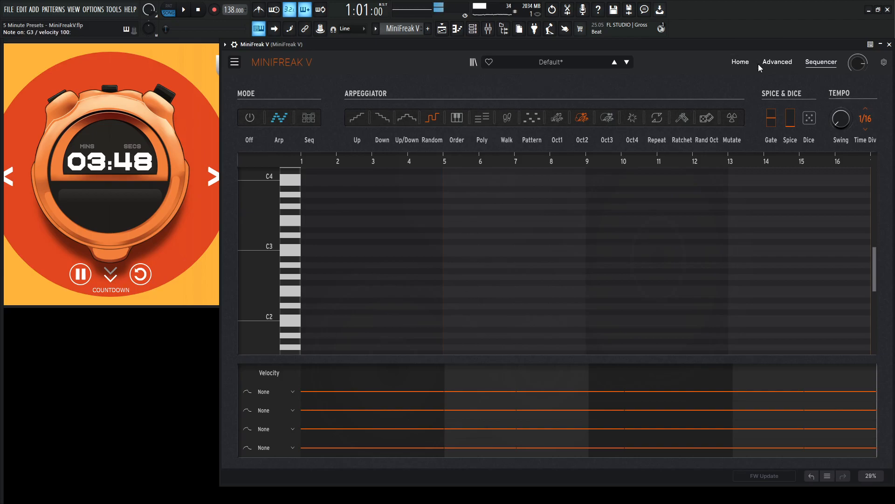
pyautogui.click(776, 62)
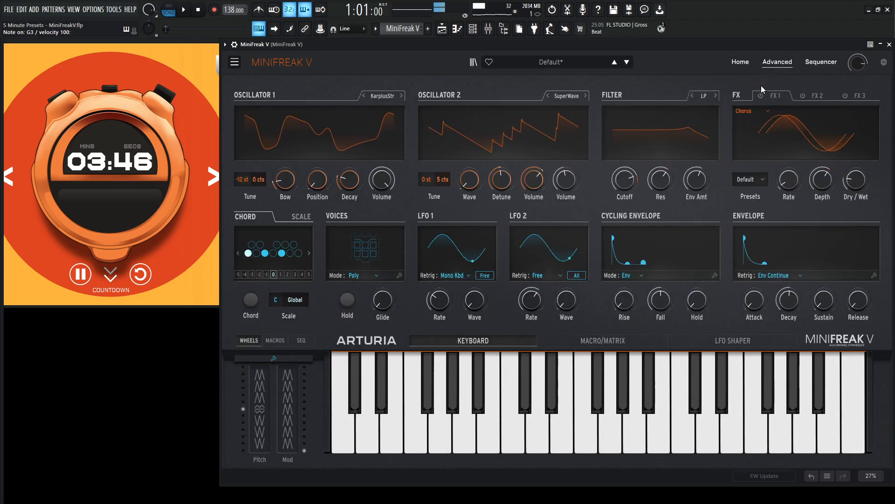
pyautogui.moveTo(788, 299)
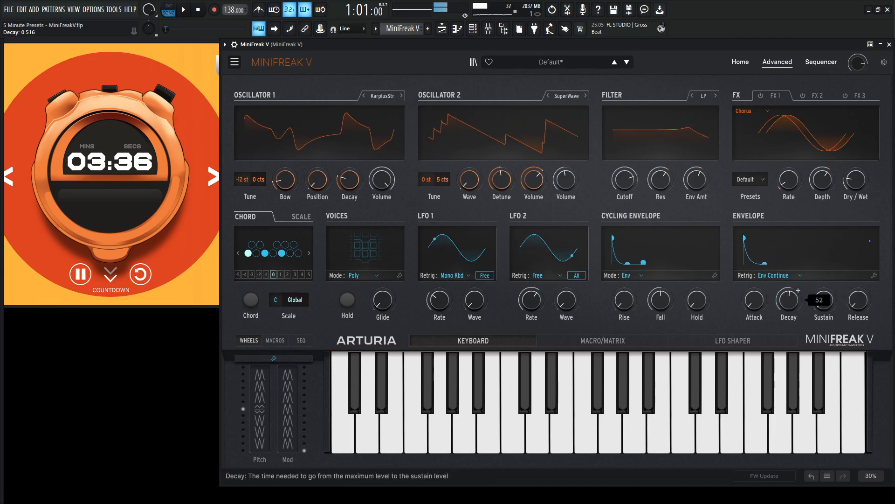
# Shorten the envelope decay to roughly 0.516 for a plucky fade
pyautogui.click(820, 61)
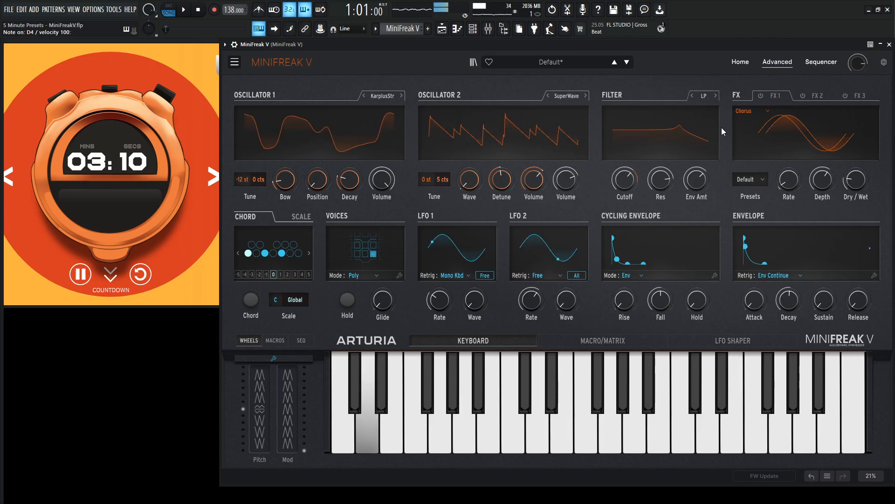
# Load Chorus with the Default preset into effect slot FX 1
pyautogui.click(759, 95)
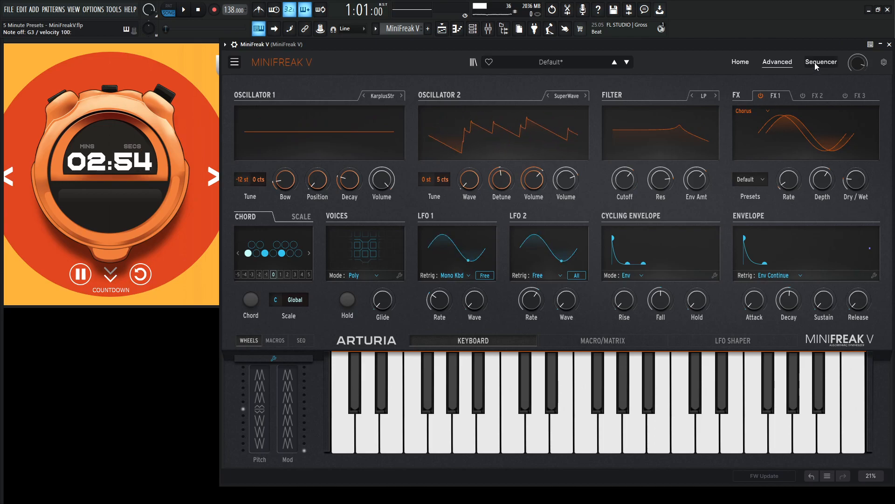
# Load a Ping-Pong Delay into FX 2 and rebalance Oscillator 2's volume
pyautogui.click(821, 95)
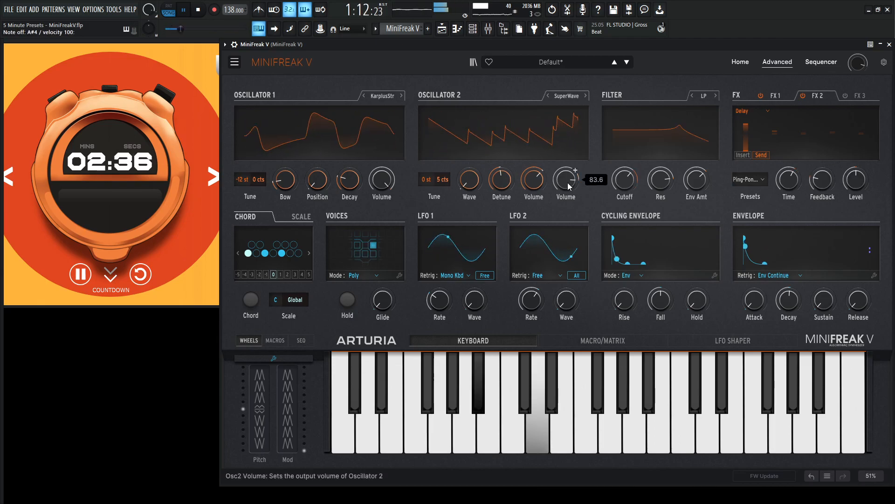
pyautogui.moveTo(822, 178); pyautogui.dragTo(822, 174)
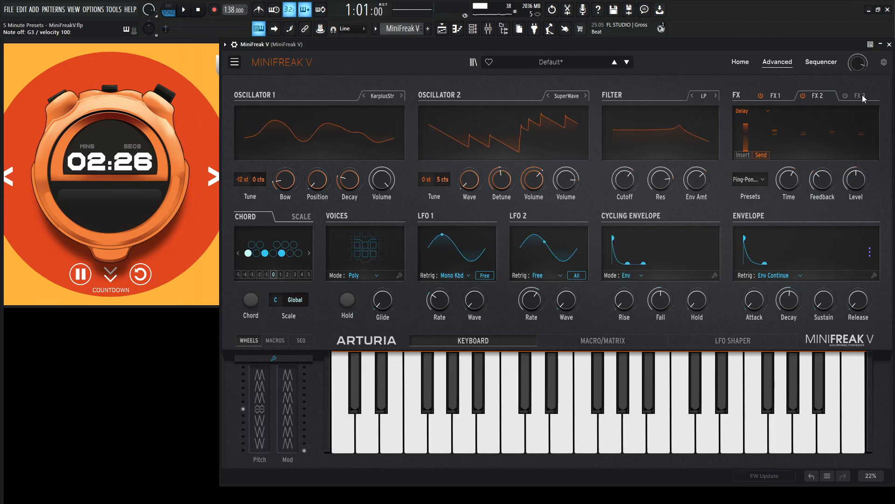
# Load Reverb with the Default preset into effect slot FX 3
pyautogui.click(848, 95)
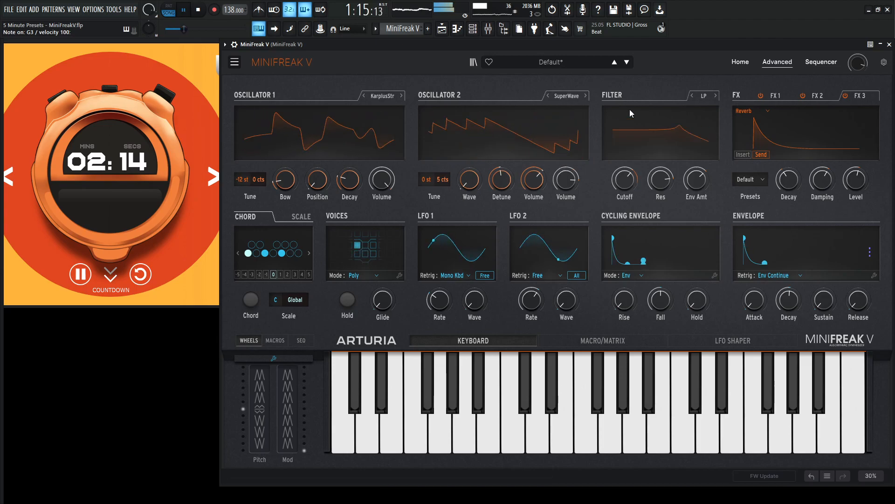
# Set the arpeggiator to Arp mode with Walk order over Oct3, then go Home
pyautogui.click(820, 61)
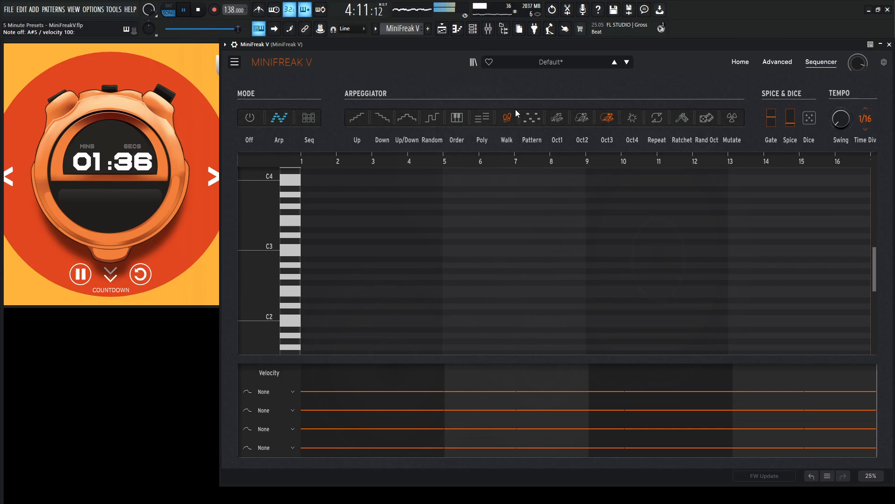
pyautogui.click(739, 61)
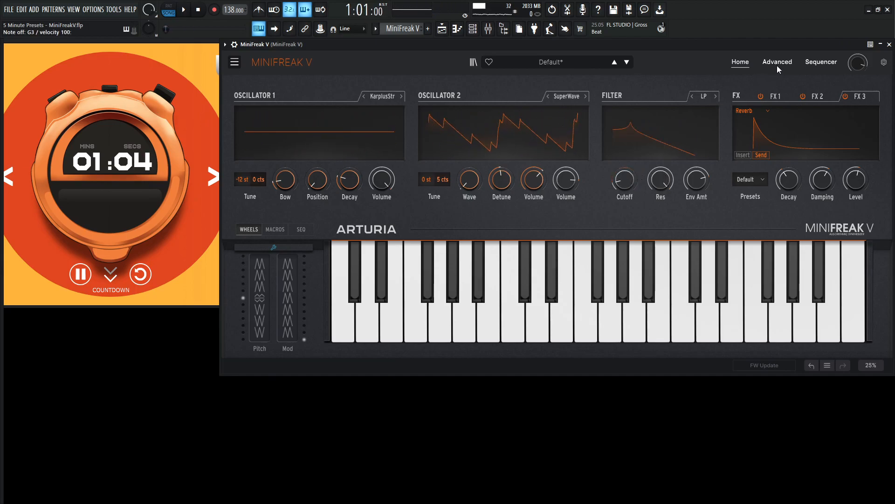
# Route LFO 1 to Cutoff in the Macro/Matrix panel and switch LFO 1's rate to tempo sync
pyautogui.click(777, 61)
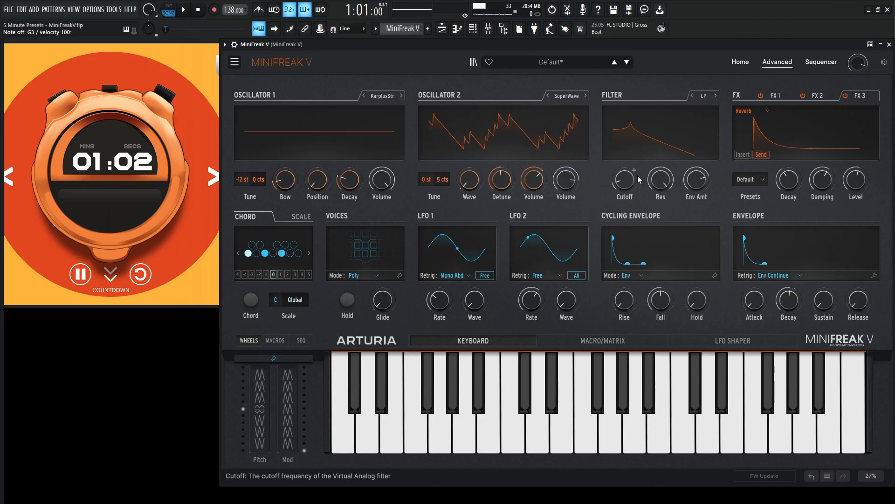
pyautogui.click(602, 340)
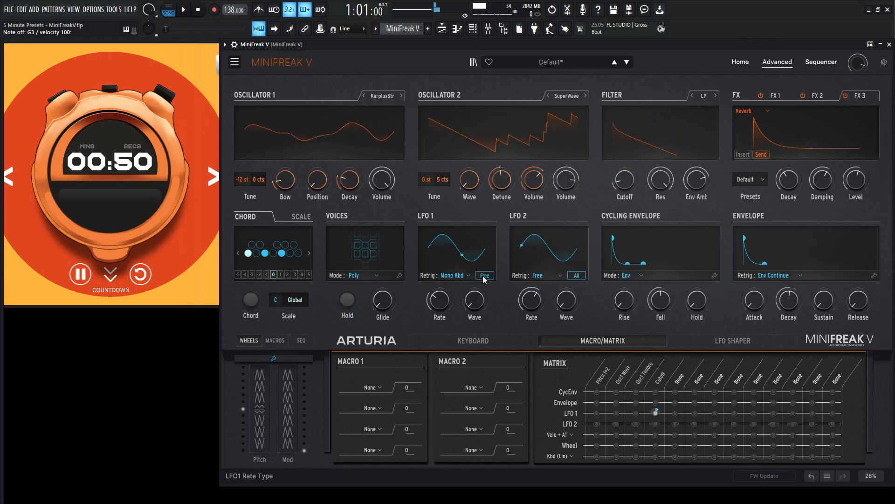
pyautogui.click(485, 275)
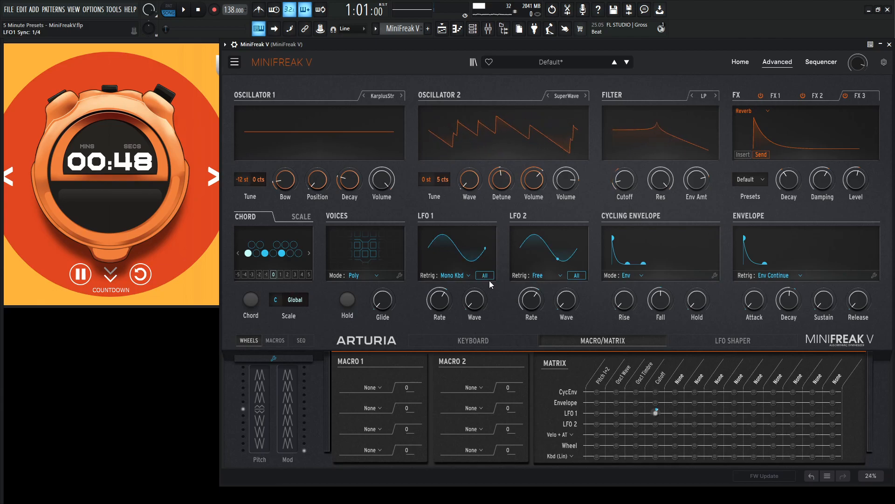
pyautogui.click(485, 274)
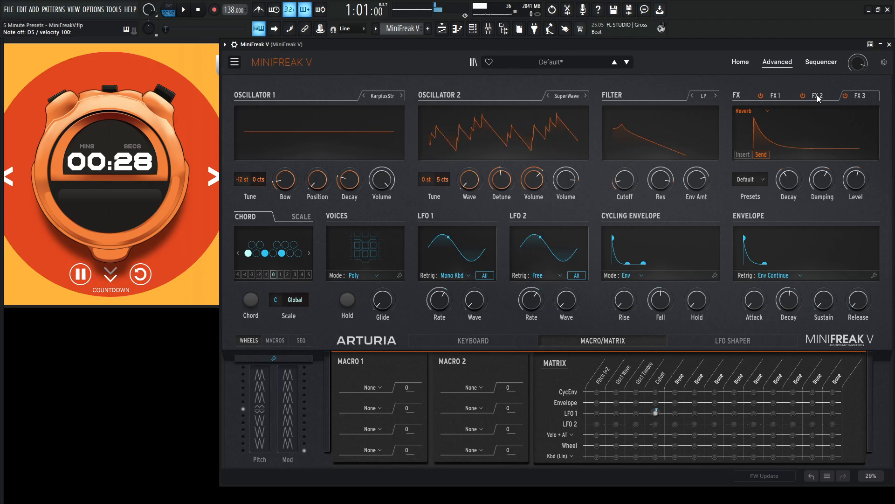
pyautogui.click(817, 95)
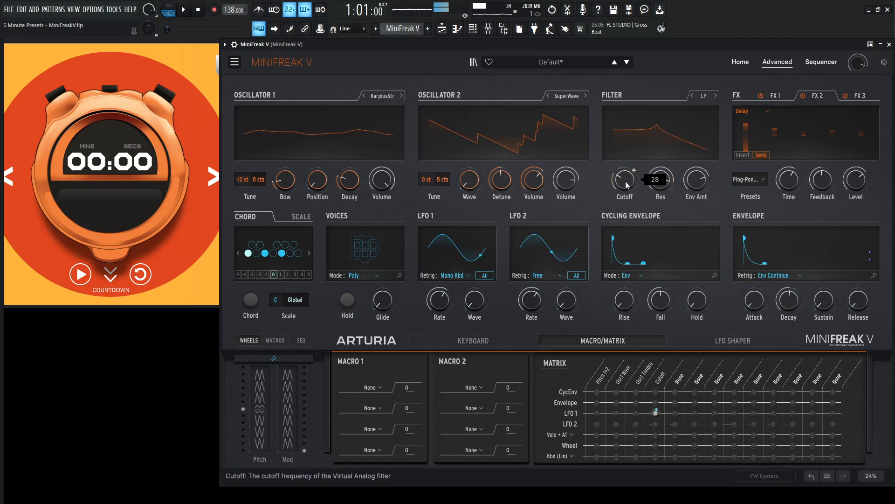
# Show the Sequencer page with Arp mode active on the finished patch
pyautogui.click(183, 10)
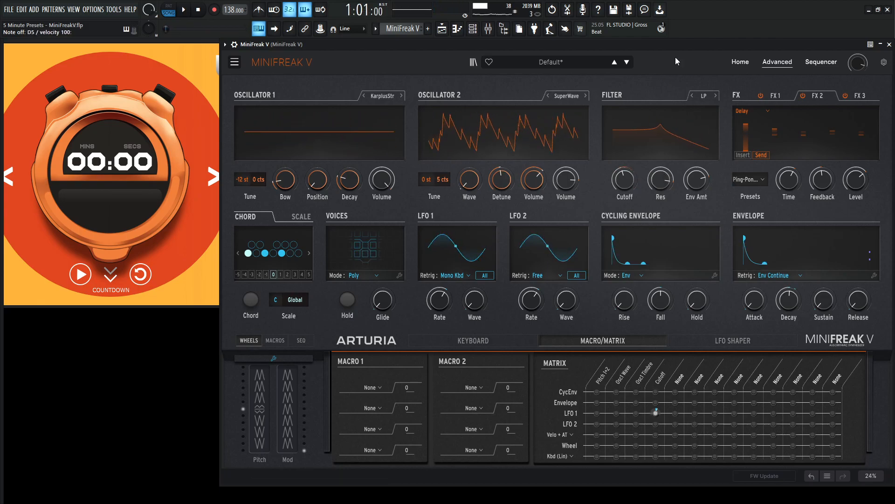
pyautogui.click(820, 61)
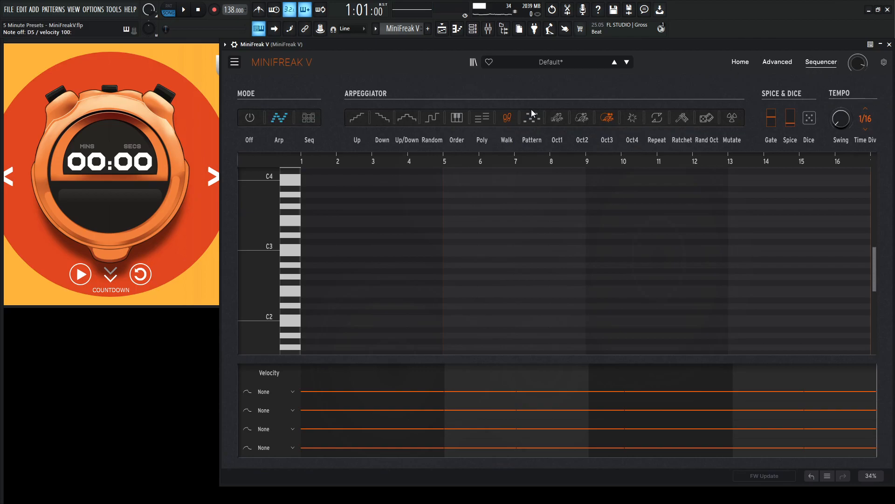